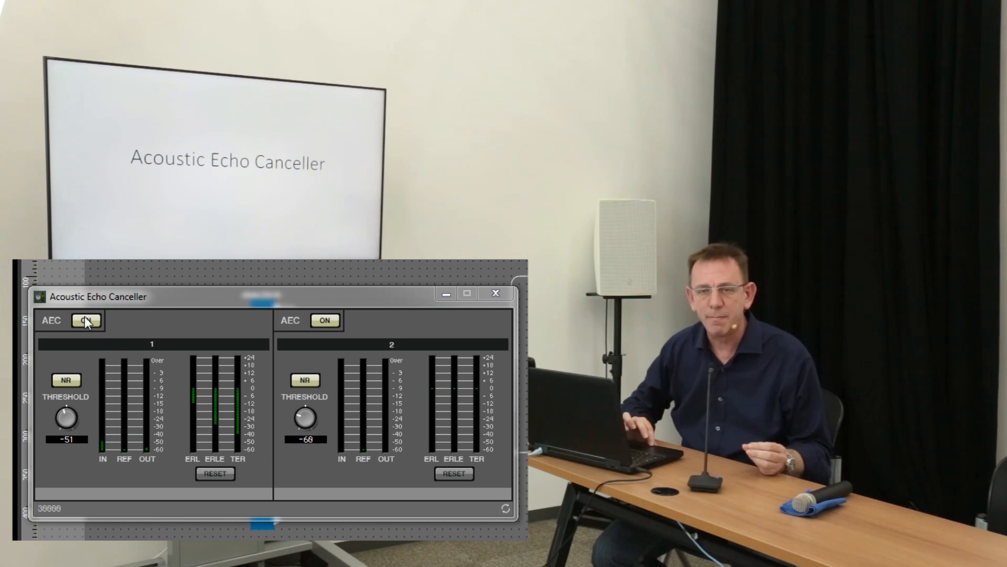
# Step: Switch channel 1 AEC off in the Acoustic Echo Canceller, leaving channel 2 on
pyautogui.click(88, 320)
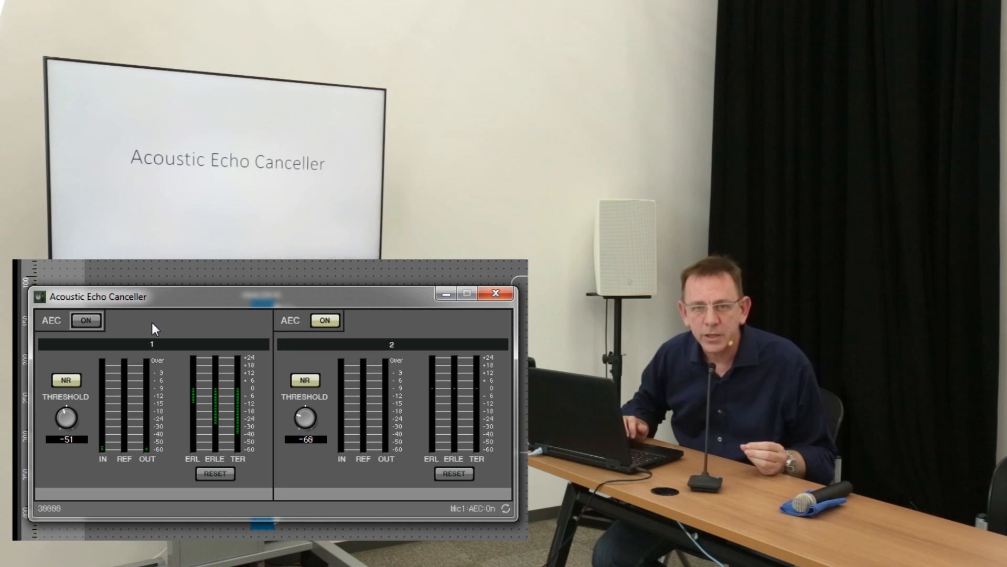